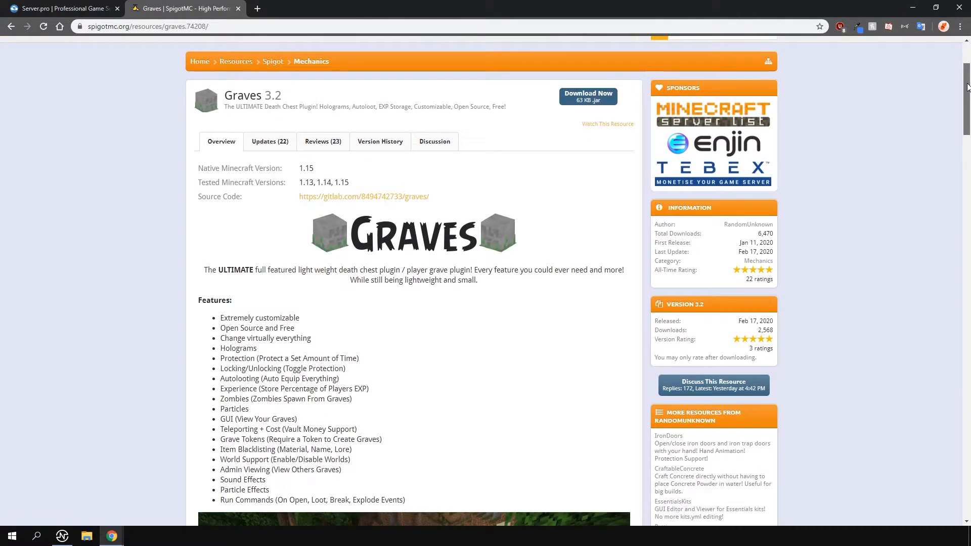
- Install the Graves plugin from the Spigot listings after searching "graves"
{"action": "scroll", "scroll_direction": "down", "scroll_amount": 3}
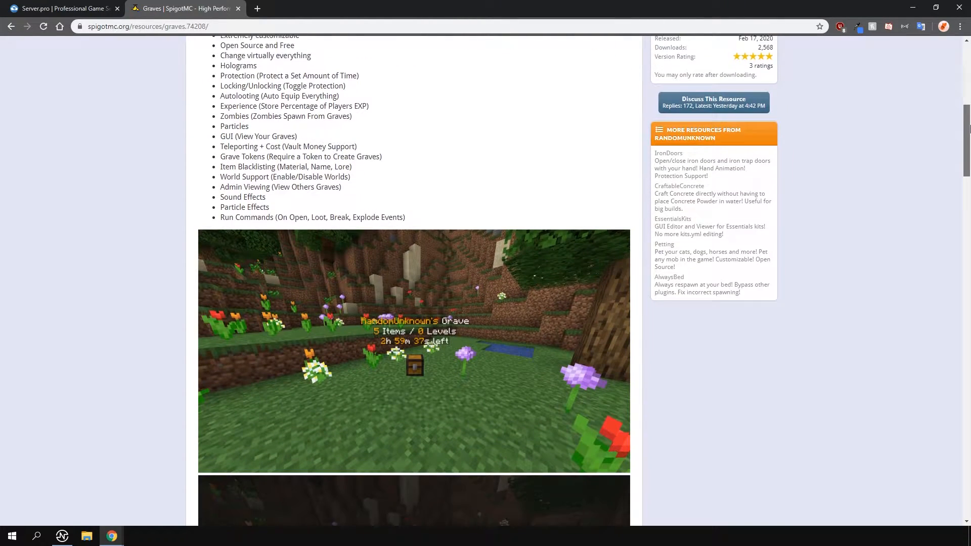
{"action": "scroll", "scroll_direction": "down", "scroll_amount": 3}
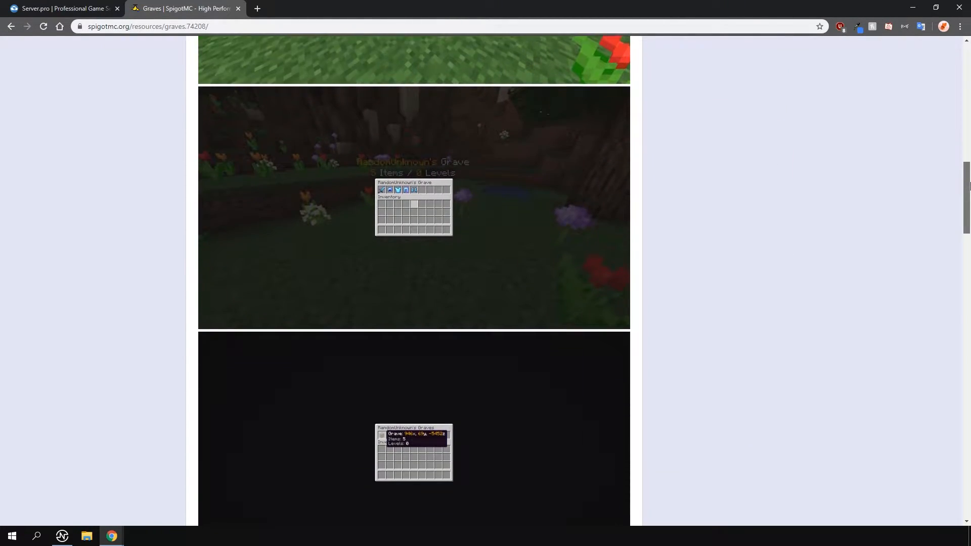
{"action": "scroll", "scroll_direction": "down", "scroll_amount": 3}
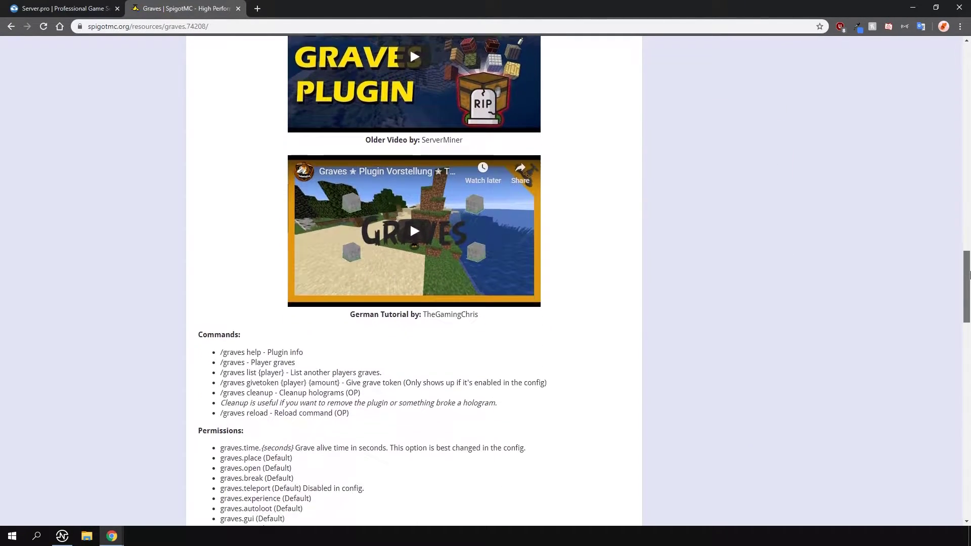
{"action": "scroll", "scroll_direction": "down", "scroll_amount": 3}
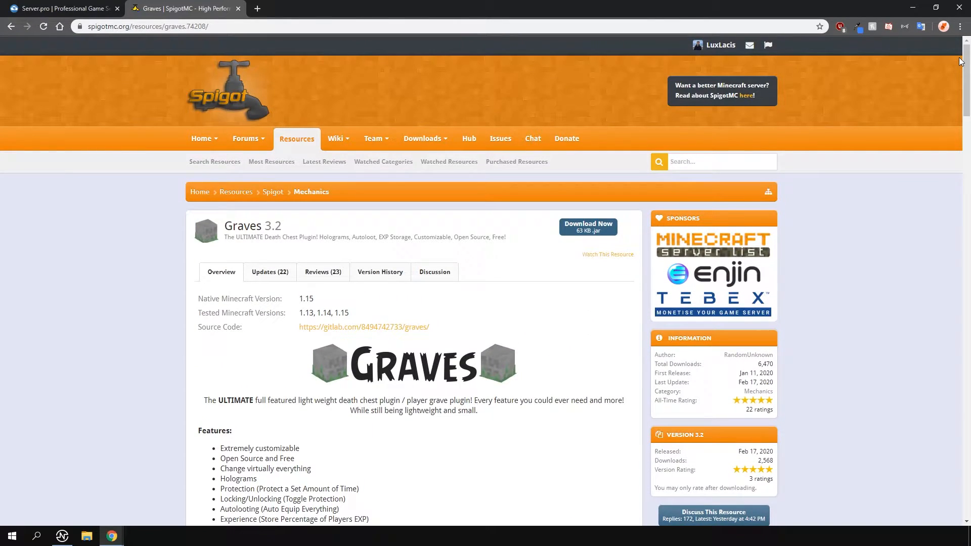
{"action": "mouse_move", "coordinate": [81, 11]}
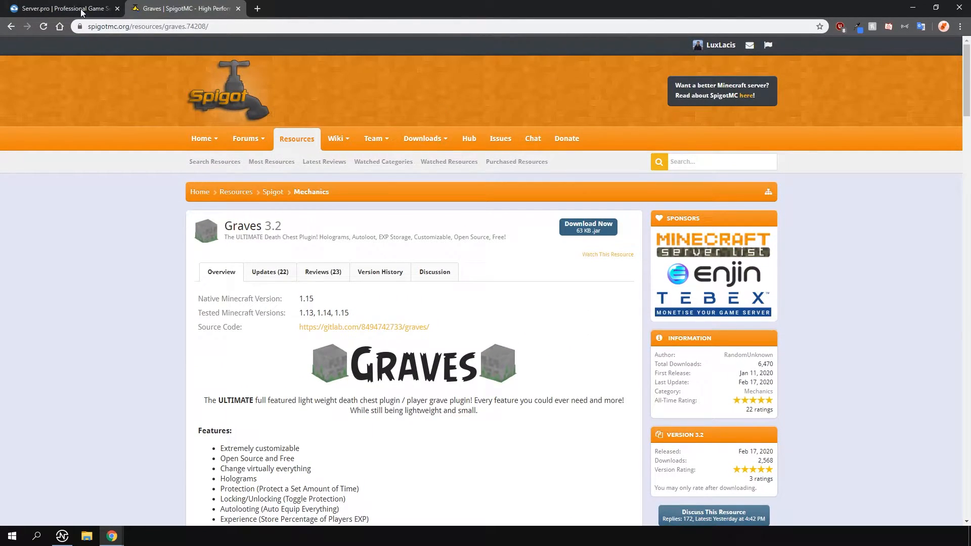
{"action": "left_click", "coordinate": [61, 9]}
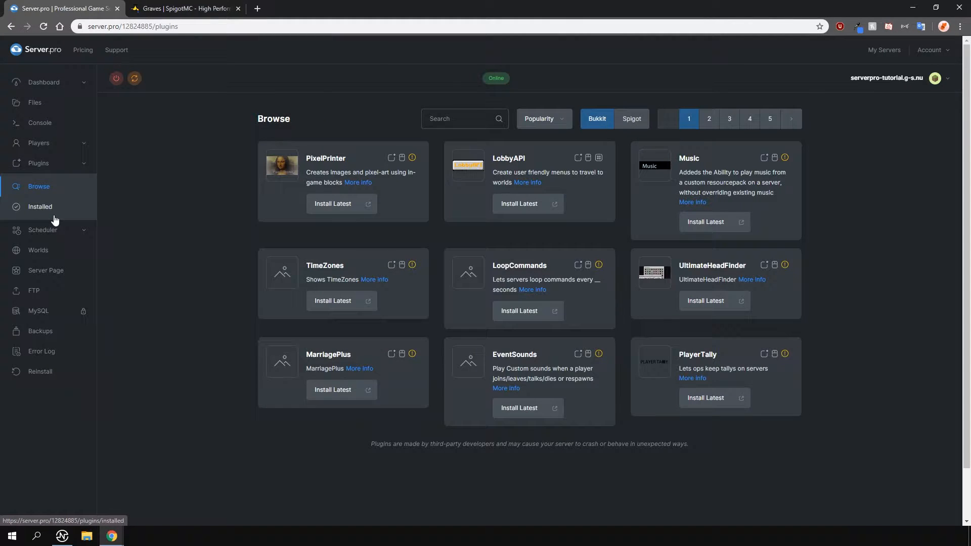
{"action": "left_click", "coordinate": [631, 118]}
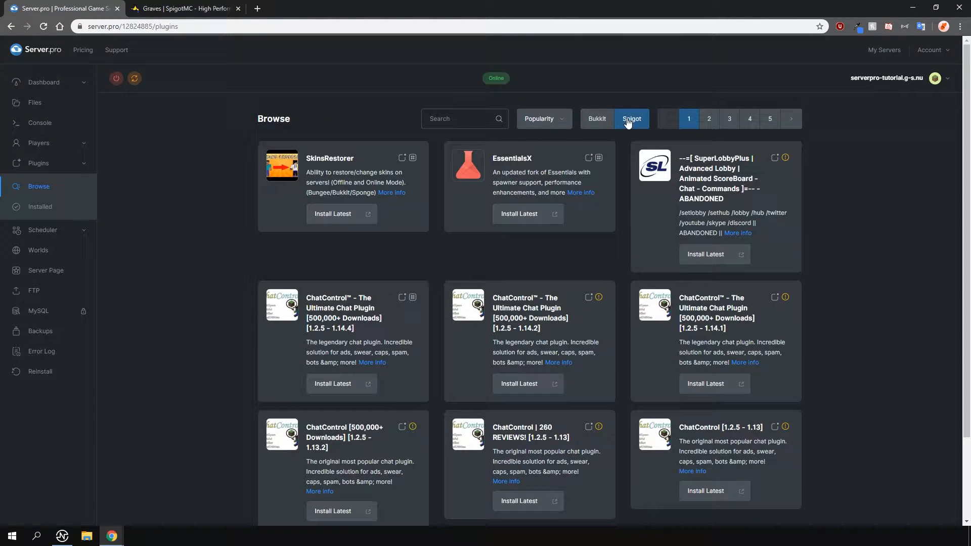
{"action": "type", "text": "graves"}
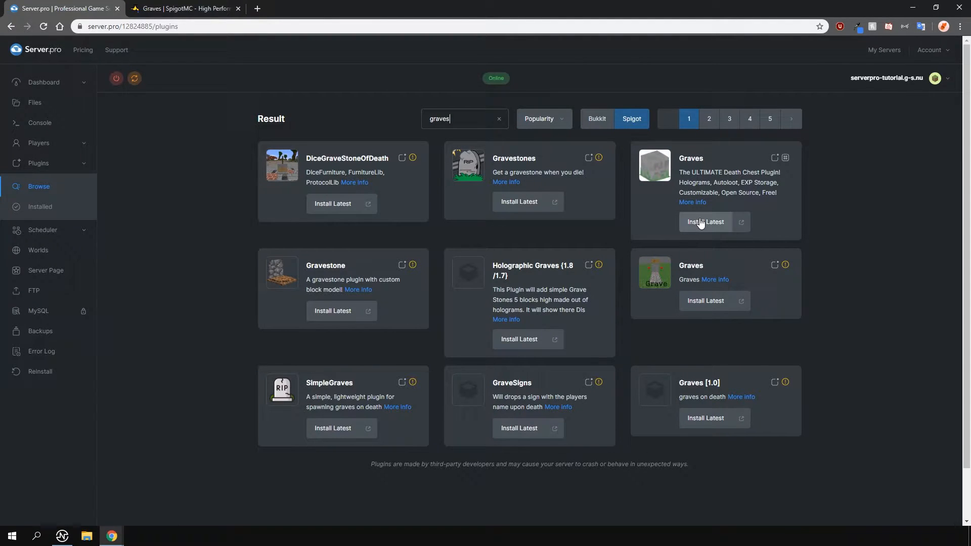
{"action": "left_click", "coordinate": [705, 222]}
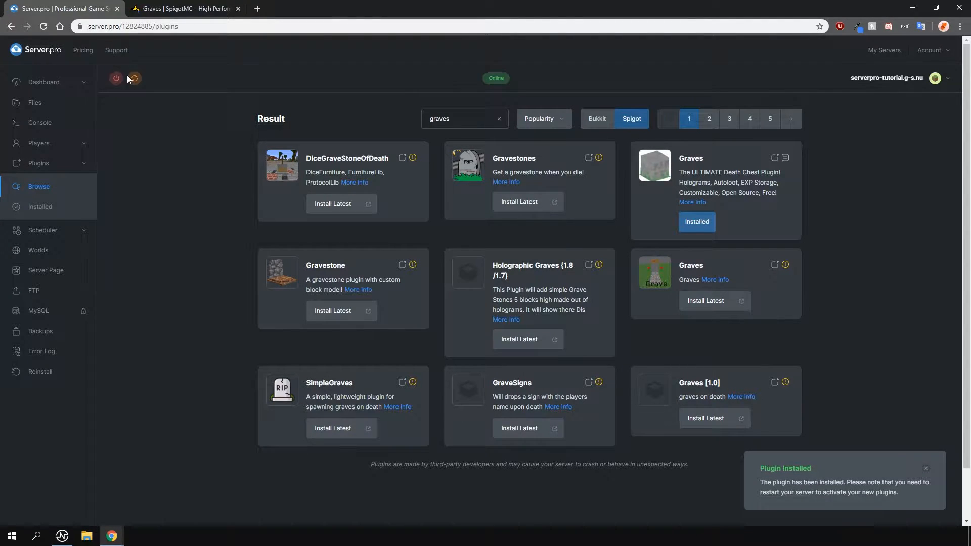
- Restart the server to activate Graves and return to the plugin page
{"action": "left_click", "coordinate": [134, 79]}
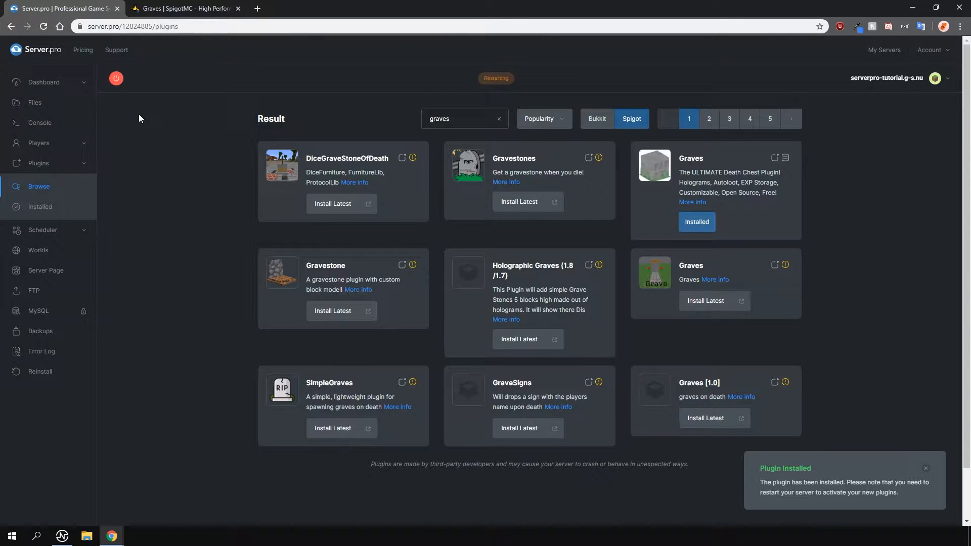
{"action": "left_click", "coordinate": [183, 9]}
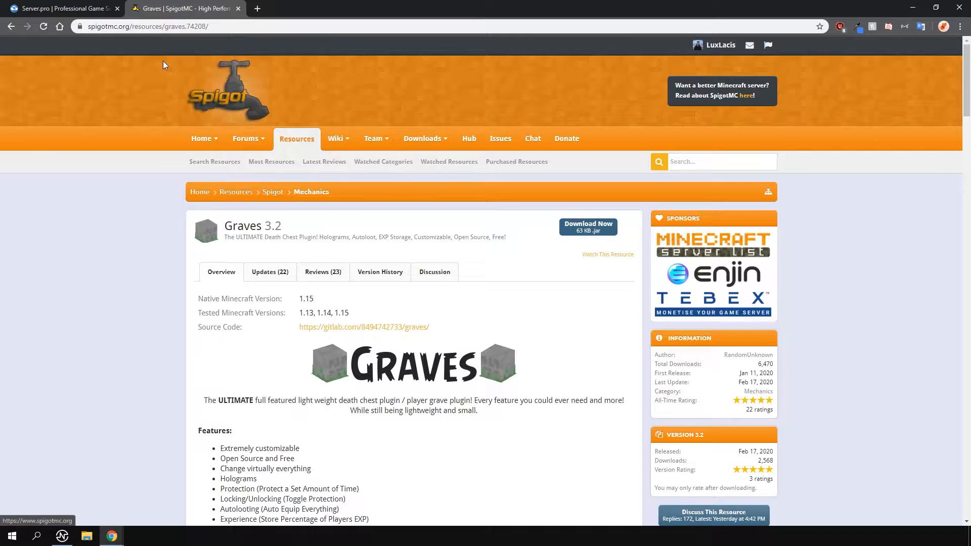
{"action": "left_click", "coordinate": [61, 9]}
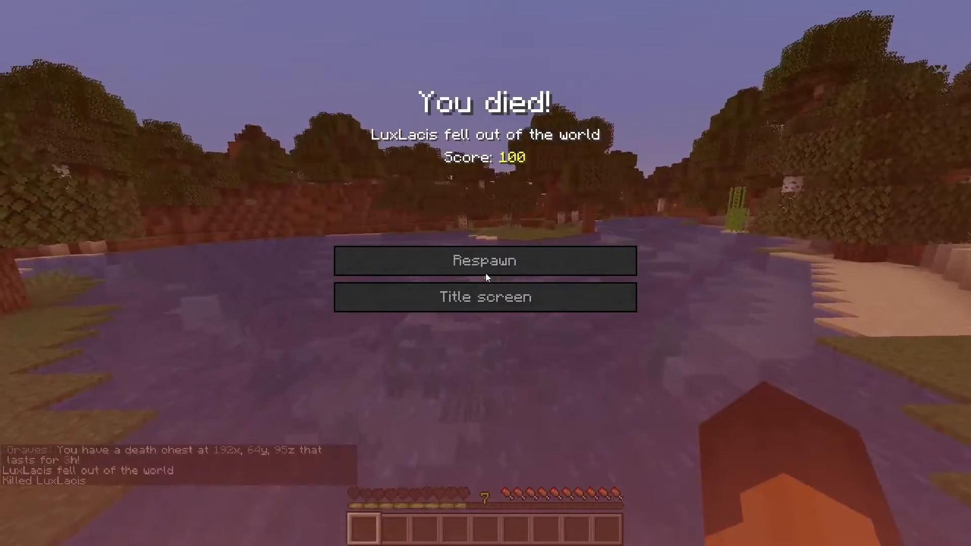
- Respawn, loot the grave for its items and 6 levels, and check the inventory
{"action": "left_click", "coordinate": [485, 261]}
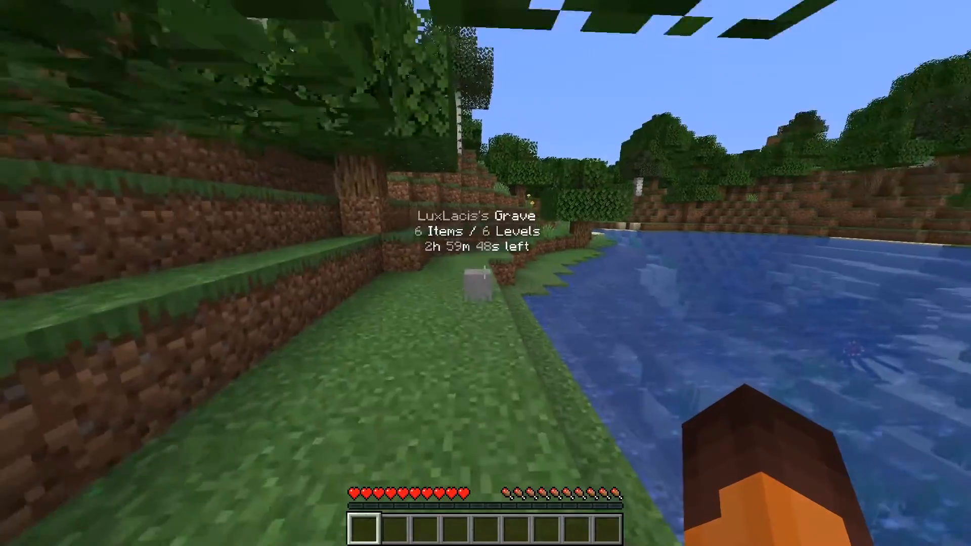
{"action": "mouse_move", "coordinate": [485, 273]}
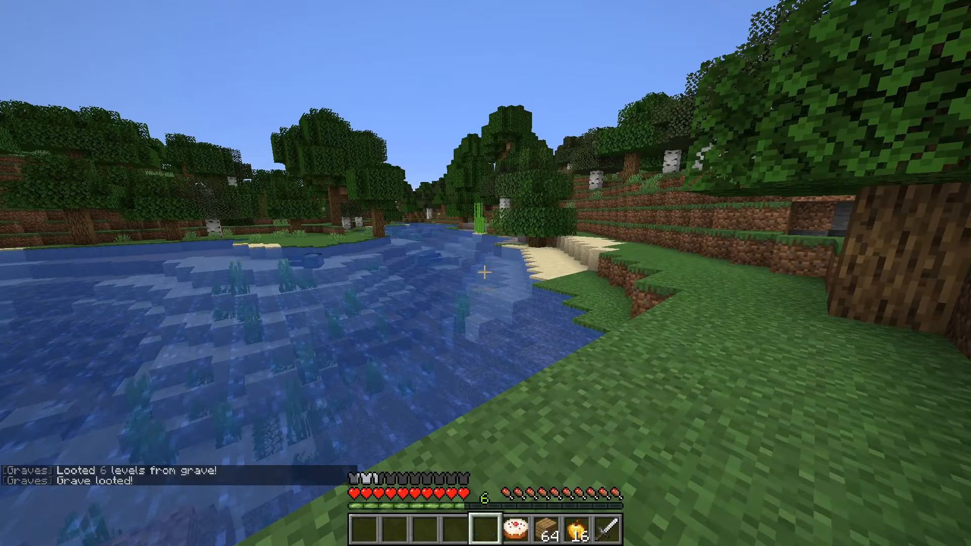
{"action": "key", "text": "e"}
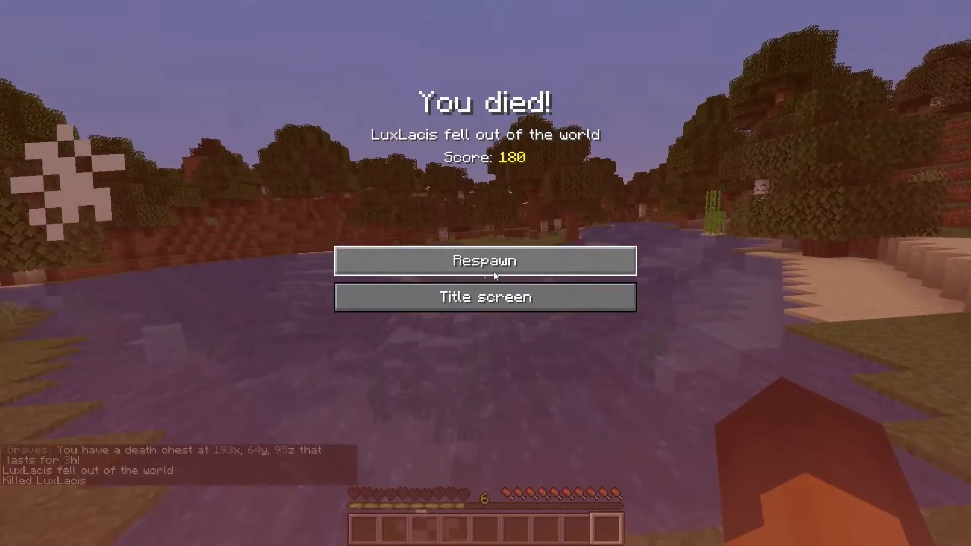
- Respawn again and interact with the new grave holding 6 items and 5 levels
{"action": "left_click", "coordinate": [486, 261]}
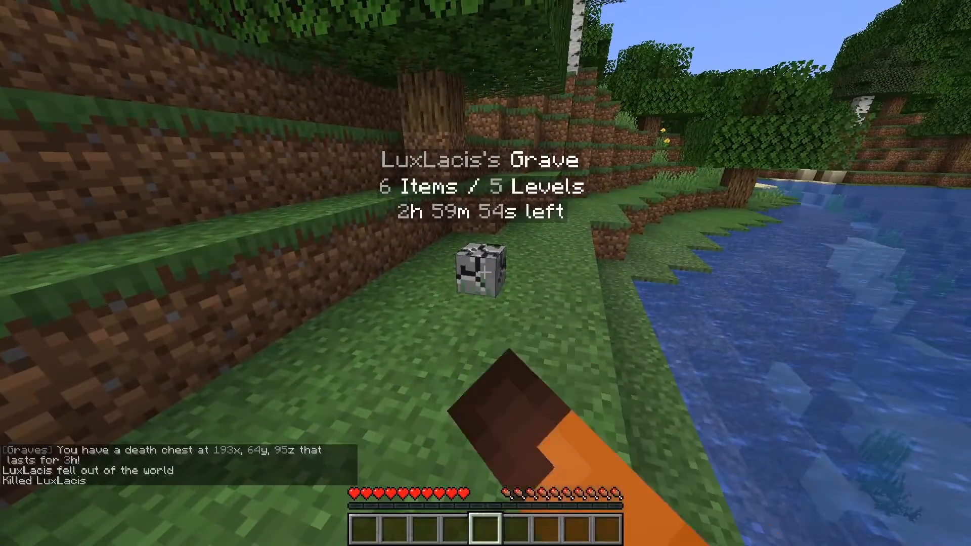
{"action": "left_click", "coordinate": [480, 273]}
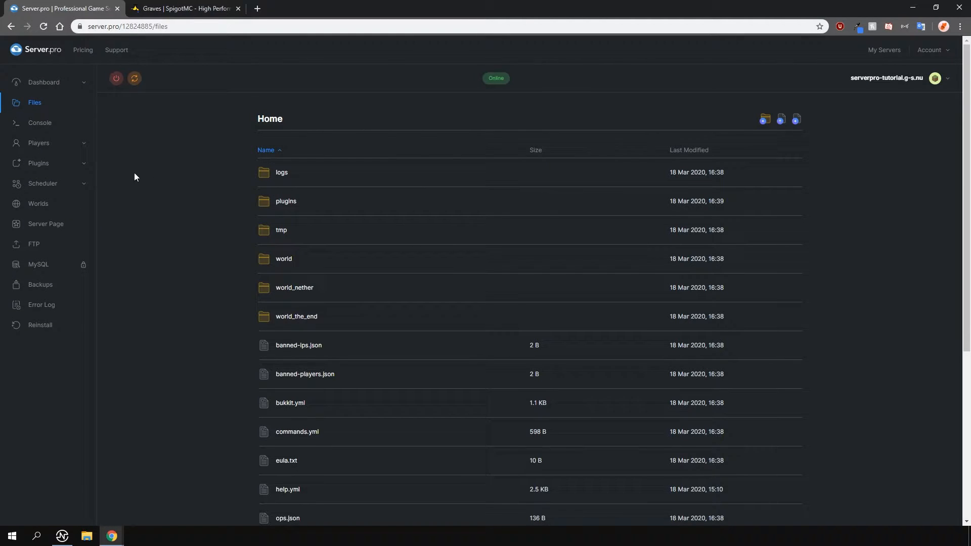
- Navigate into plugins > Graves and load config.yml in the file editor
{"action": "left_click", "coordinate": [286, 201]}
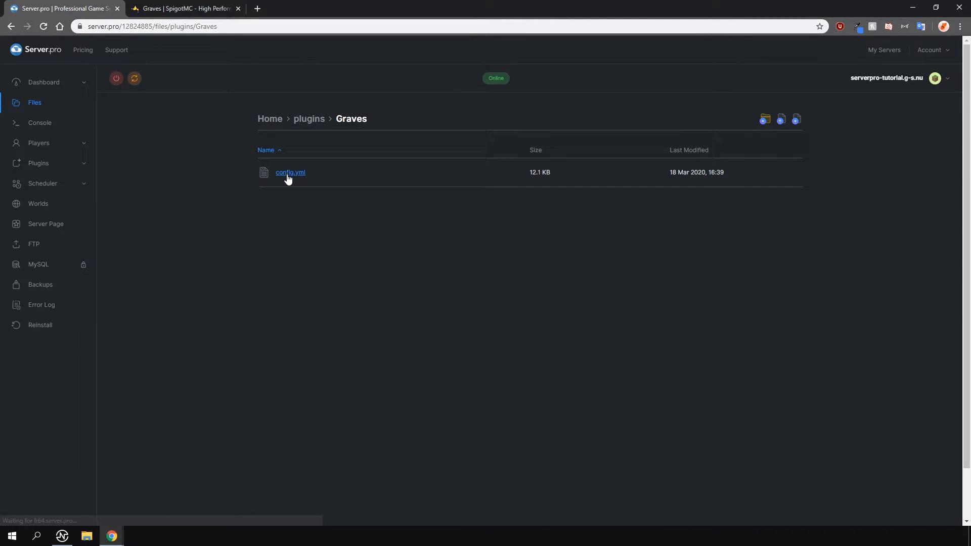
{"action": "left_click", "coordinate": [290, 172]}
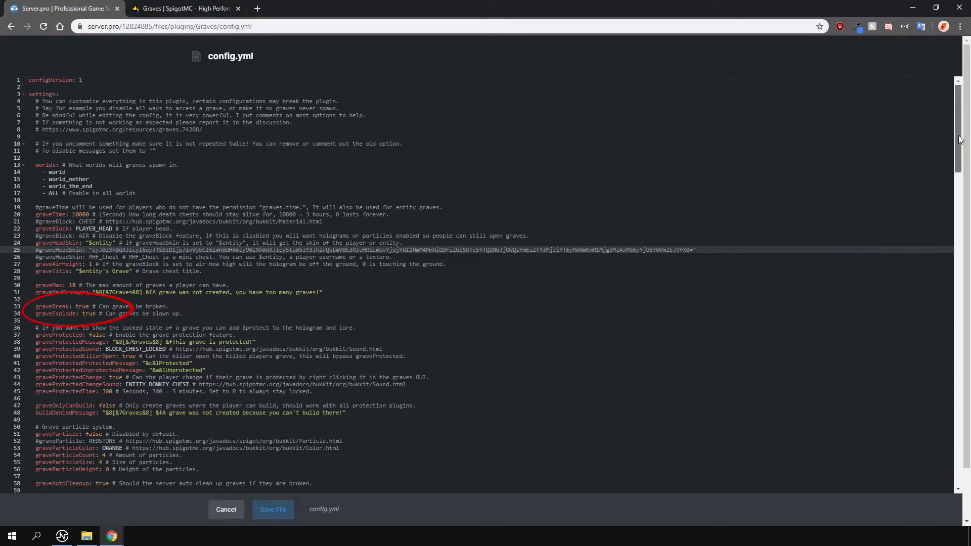
- Browse config.yml's hologram, teleport, token and replace-block settings, then go to Server Details
{"action": "scroll", "scroll_direction": "down", "scroll_amount": 3}
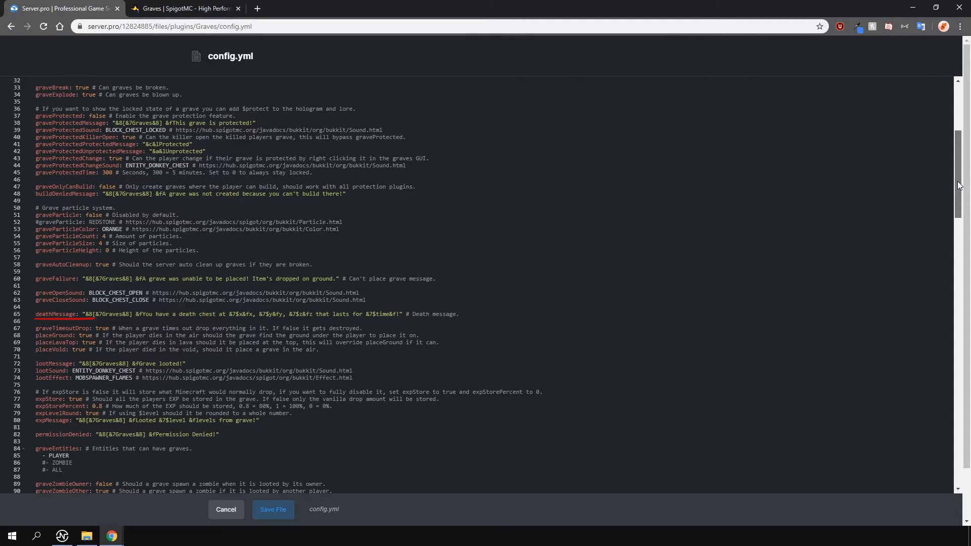
{"action": "scroll", "scroll_direction": "down", "scroll_amount": 3}
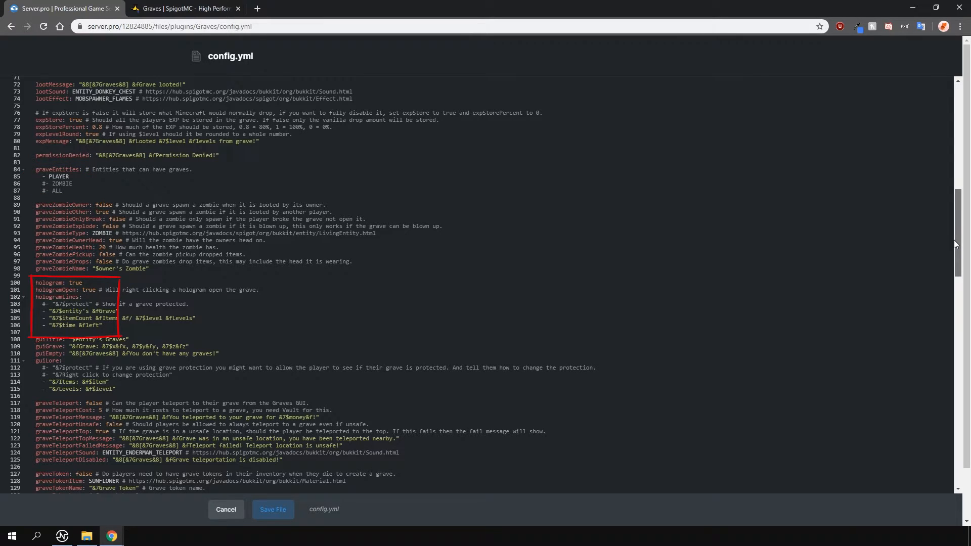
{"action": "scroll", "scroll_direction": "down", "scroll_amount": 3}
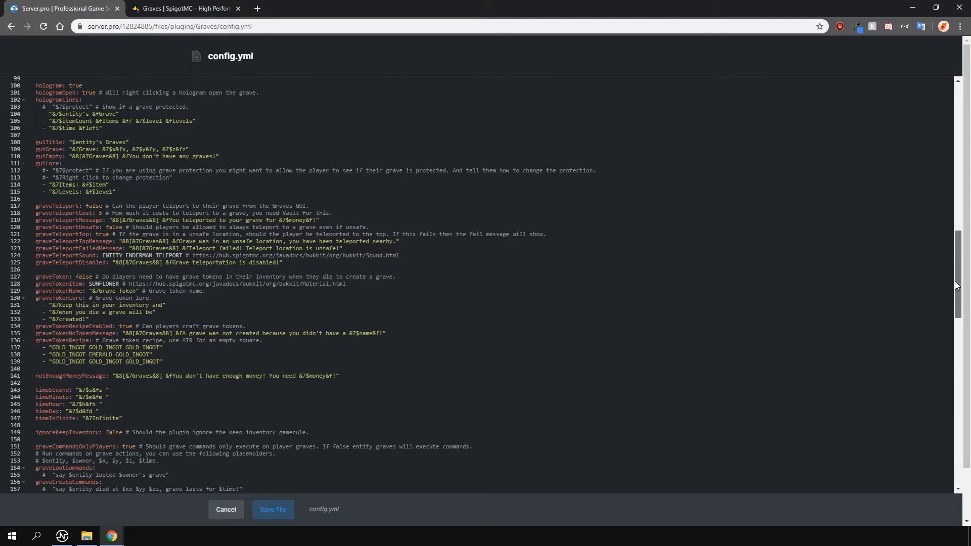
{"action": "scroll", "scroll_direction": "down", "scroll_amount": 3}
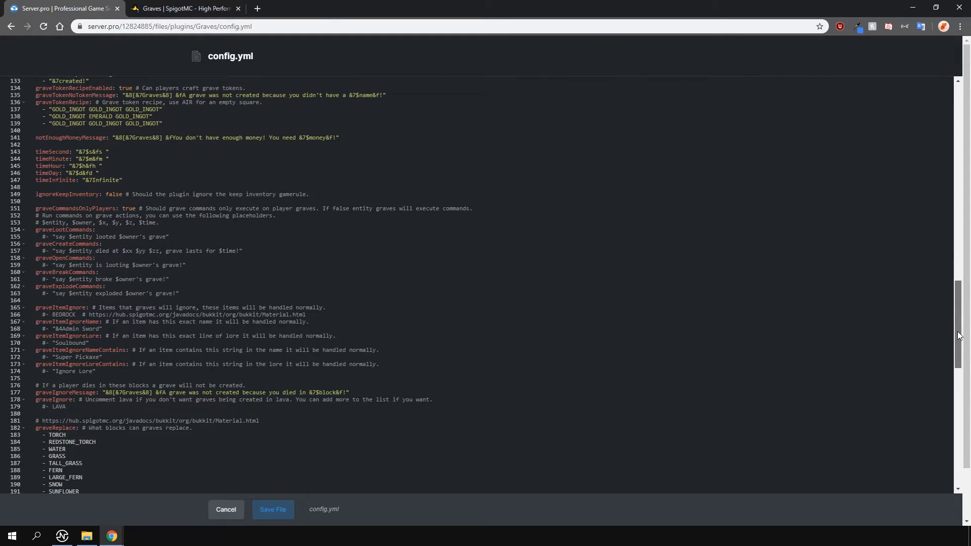
{"action": "scroll", "scroll_direction": "down", "scroll_amount": 3}
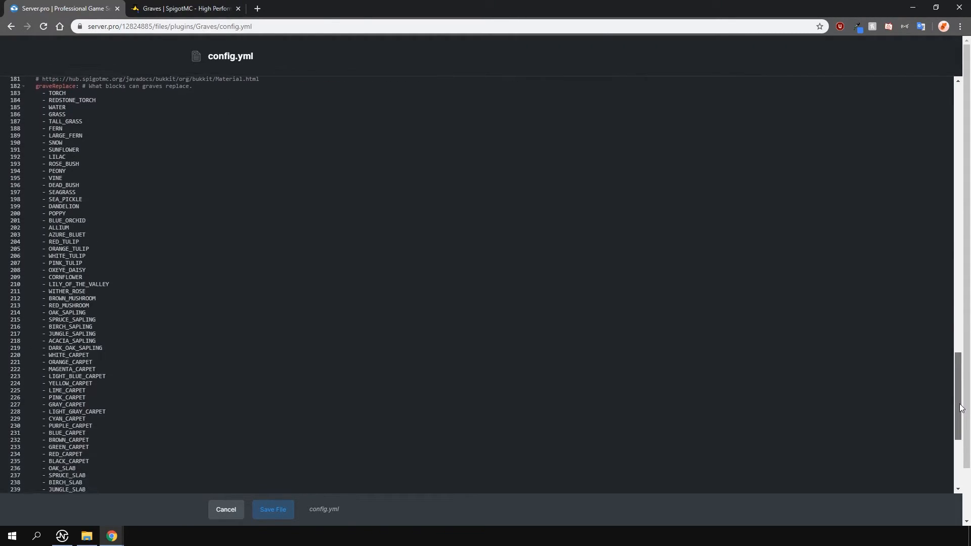
{"action": "scroll", "scroll_direction": "down", "scroll_amount": 3}
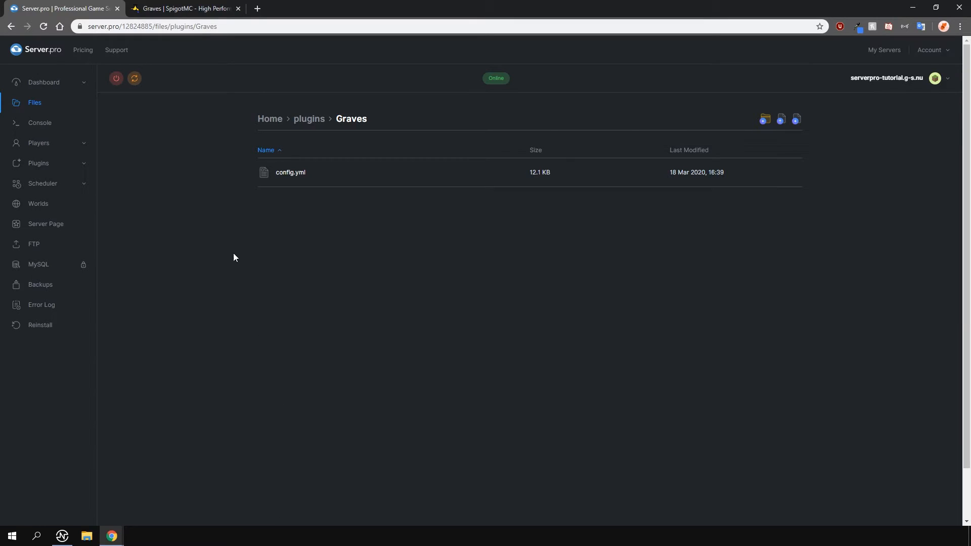
{"action": "left_click", "coordinate": [44, 82]}
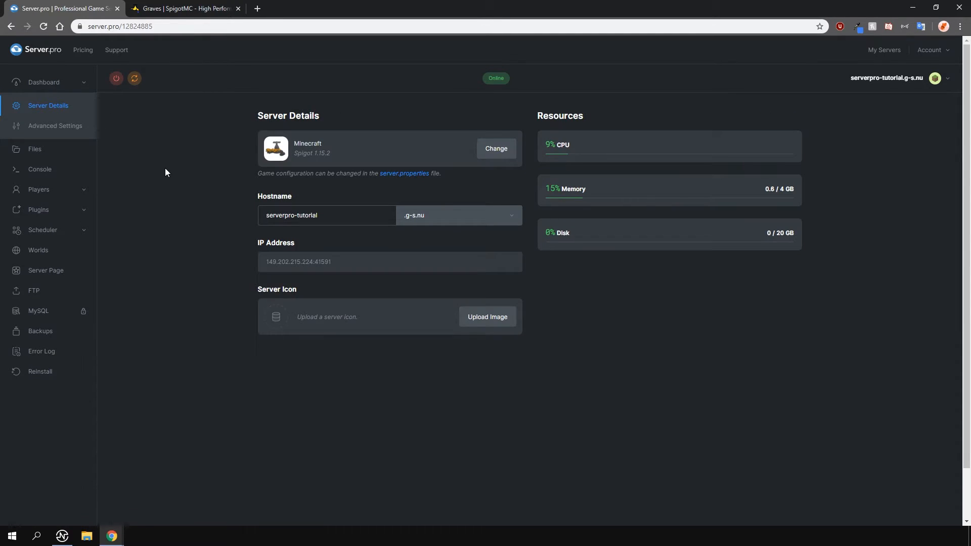